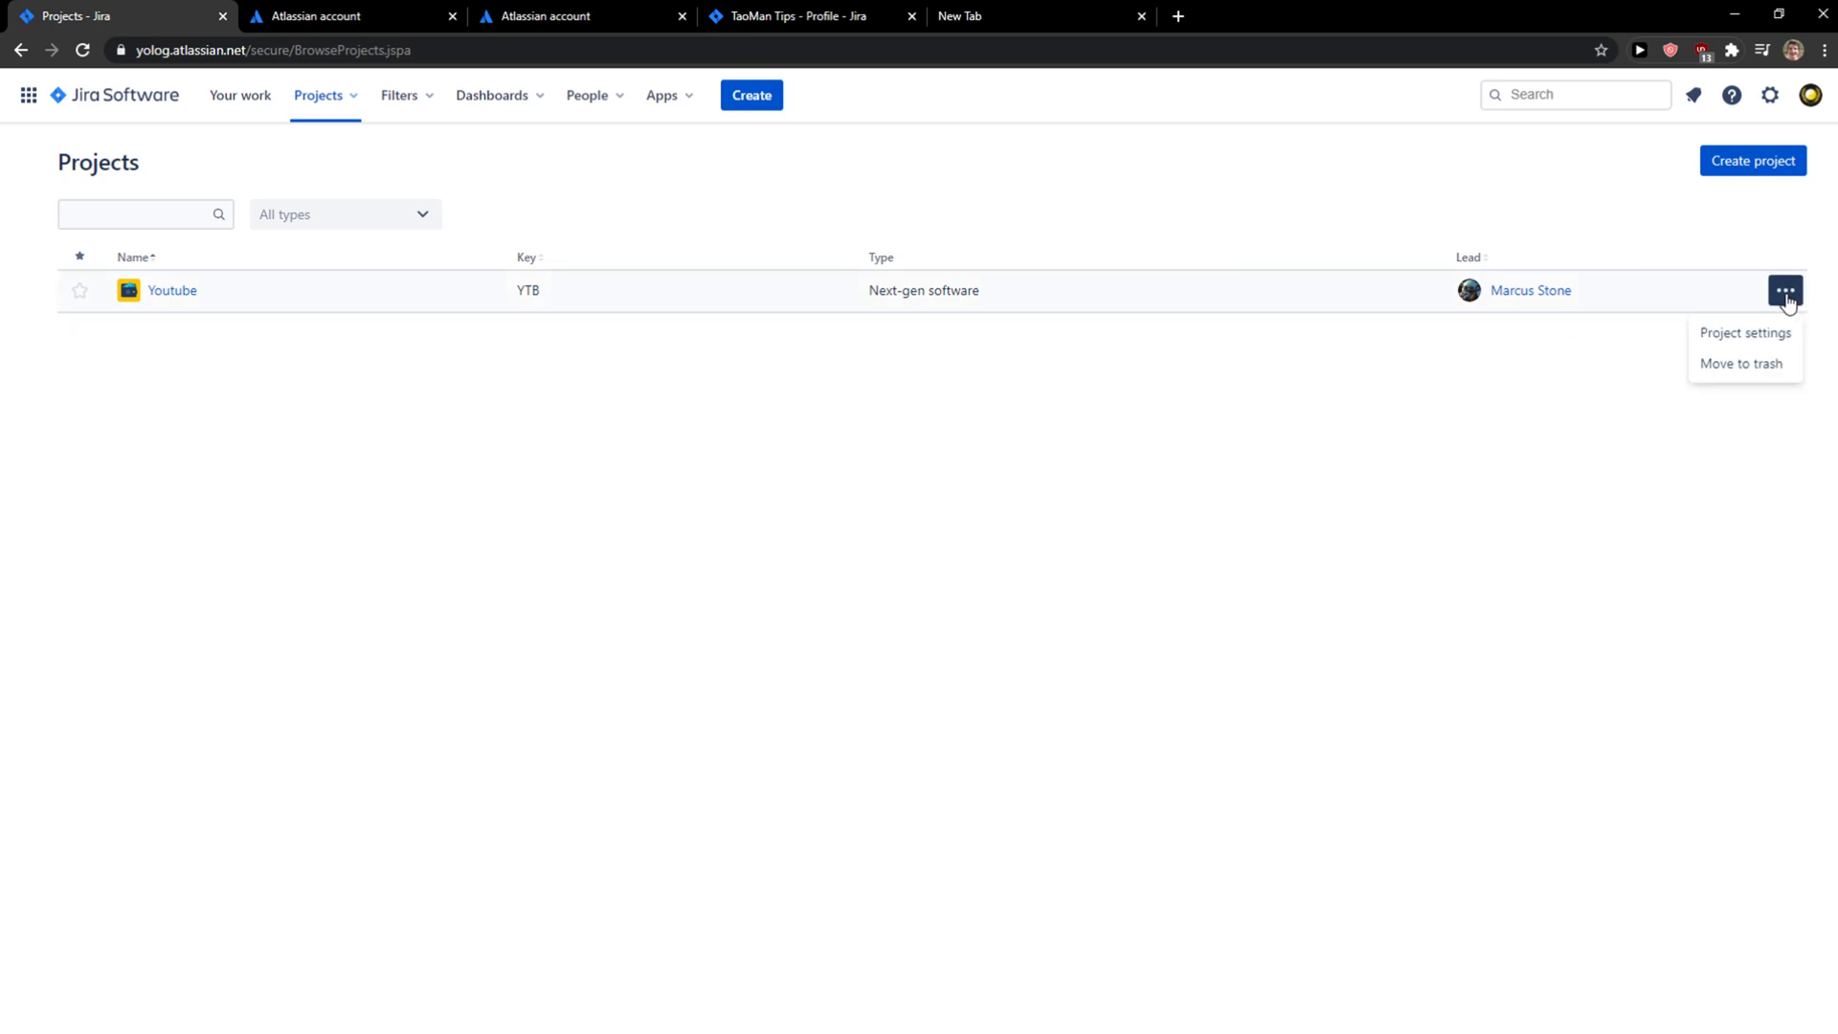
- Open the Youtube project's settings and keep its default assignee as Unassigned
{"action": "left_click", "coordinate": [1745, 332]}
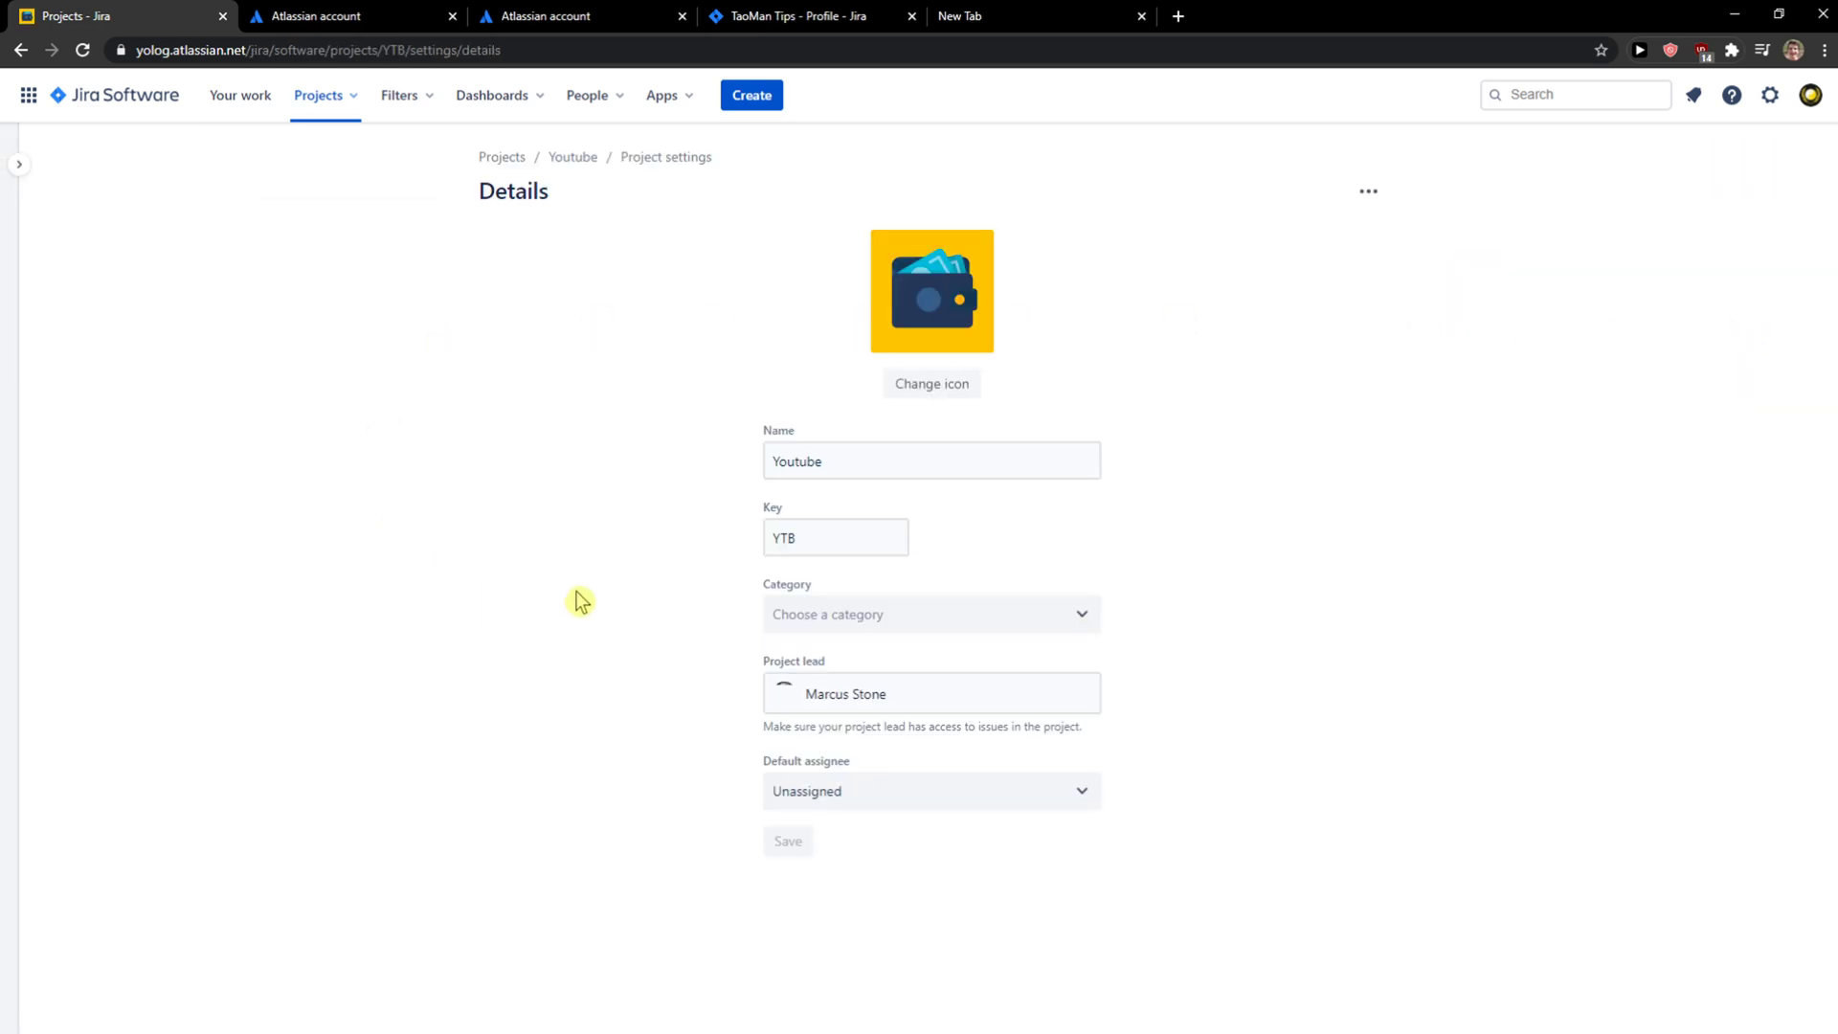
{"action": "left_click", "coordinate": [926, 790]}
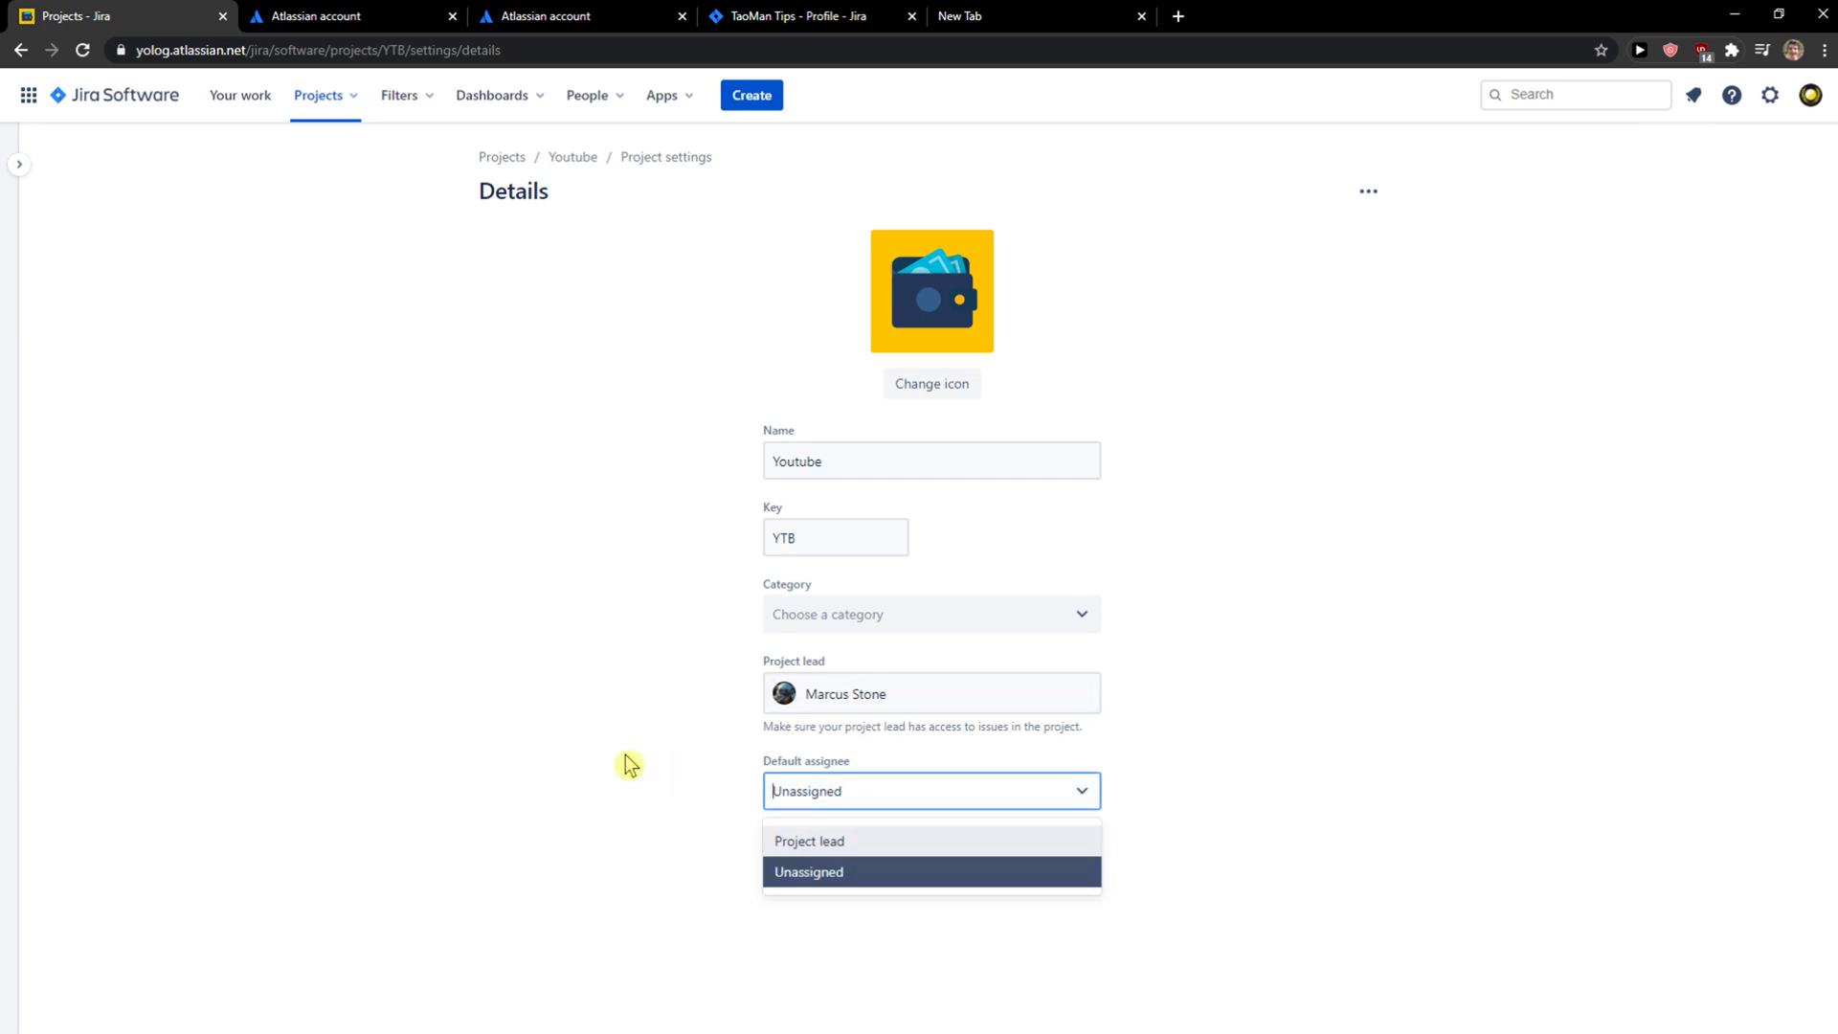
{"action": "left_click", "coordinate": [689, 618]}
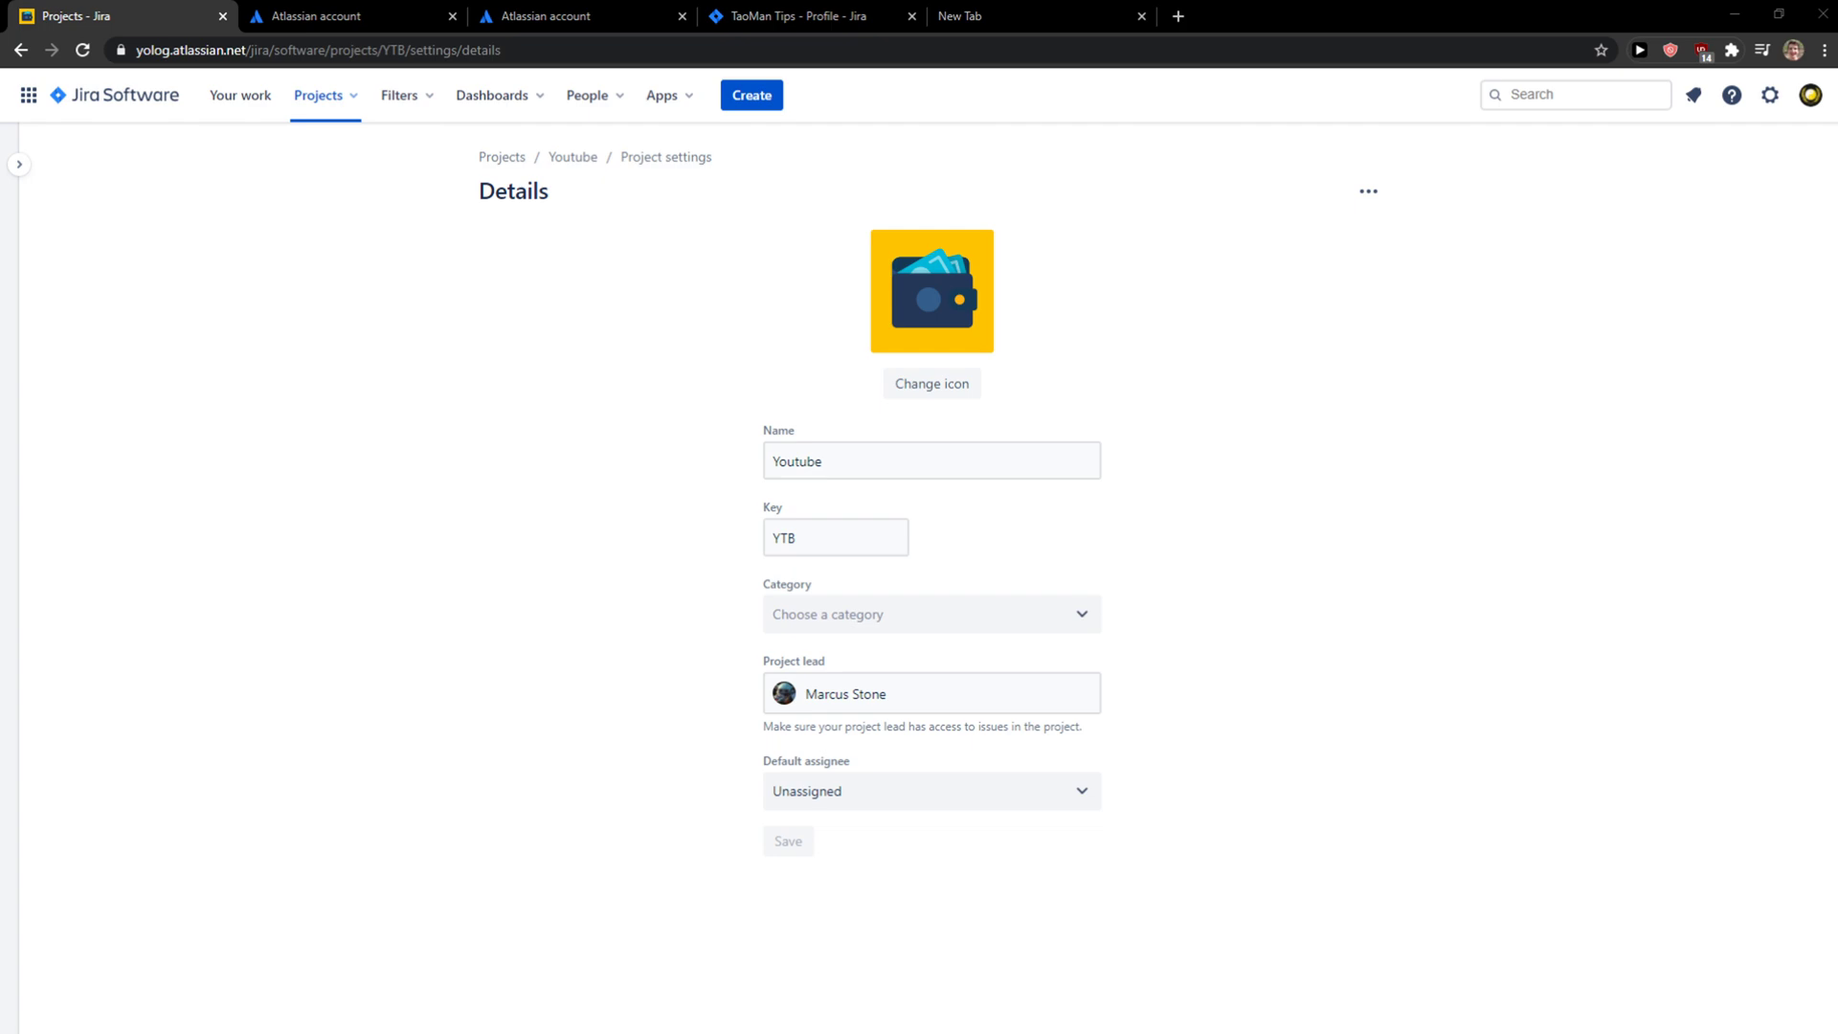
- Open Profile from the top-right avatar menu
{"action": "left_click", "coordinate": [1813, 95]}
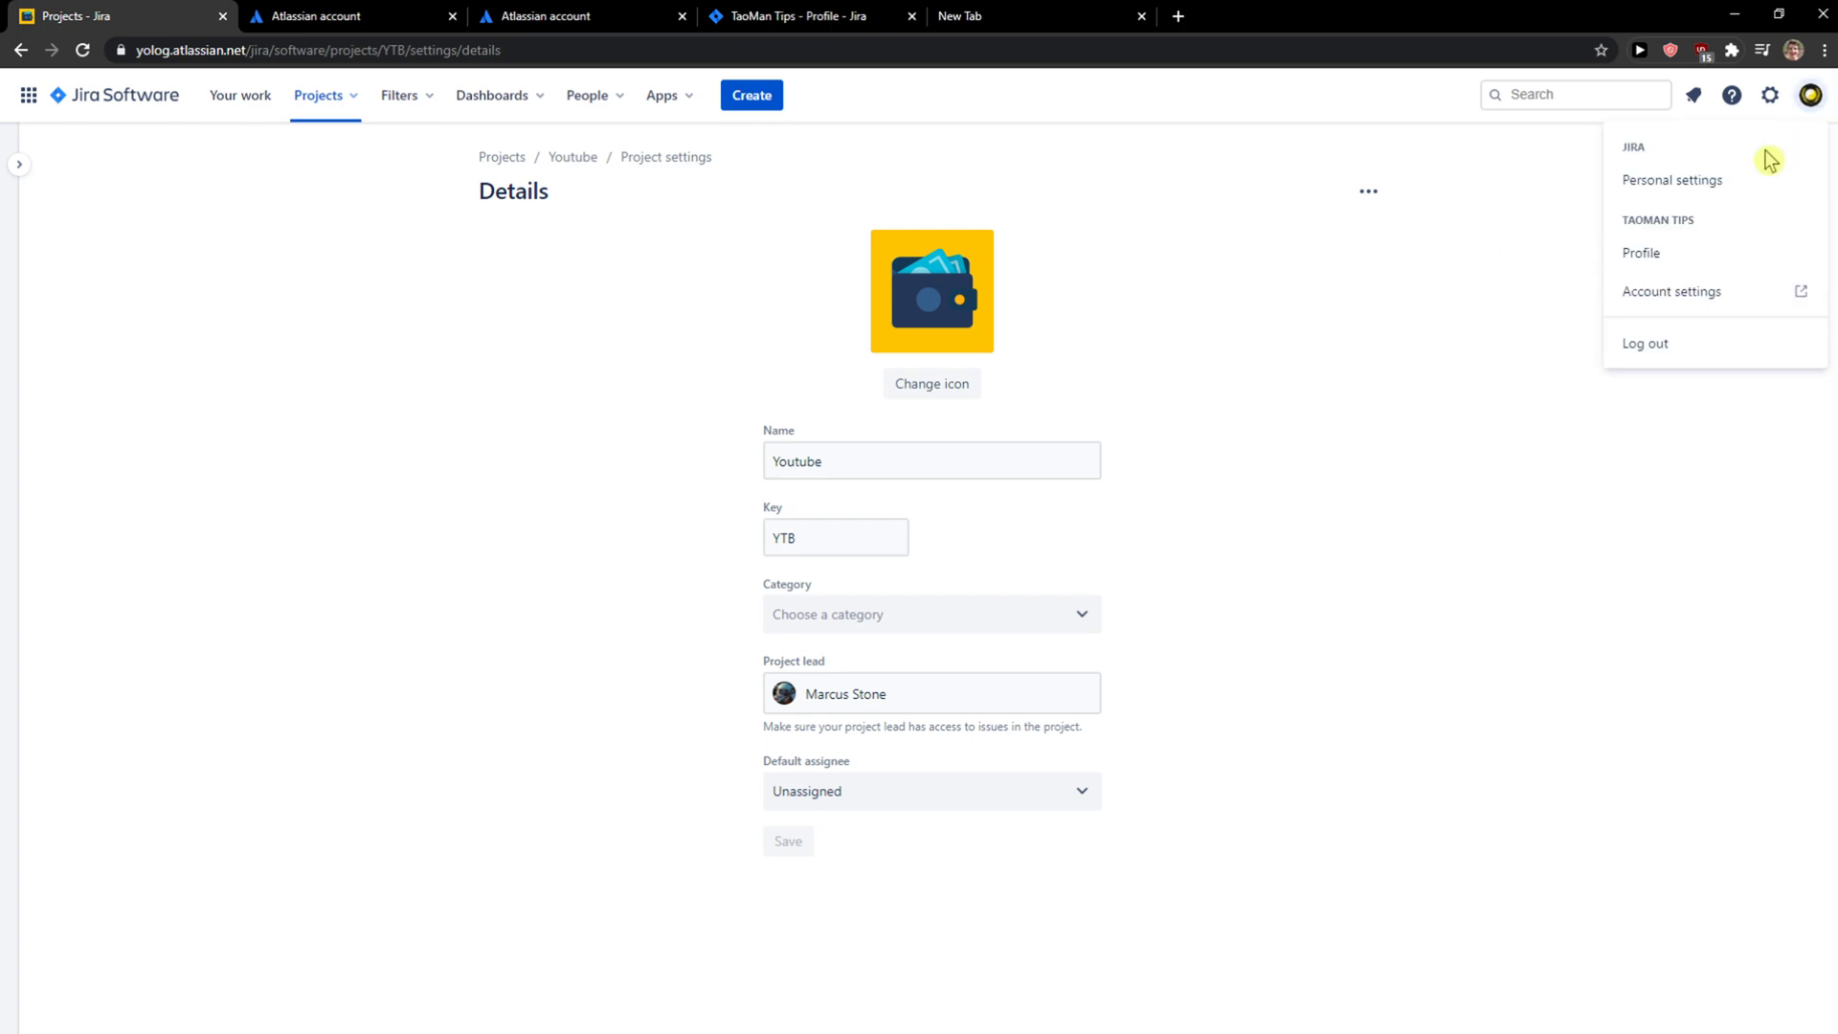
{"action": "mouse_move", "coordinate": [1673, 180]}
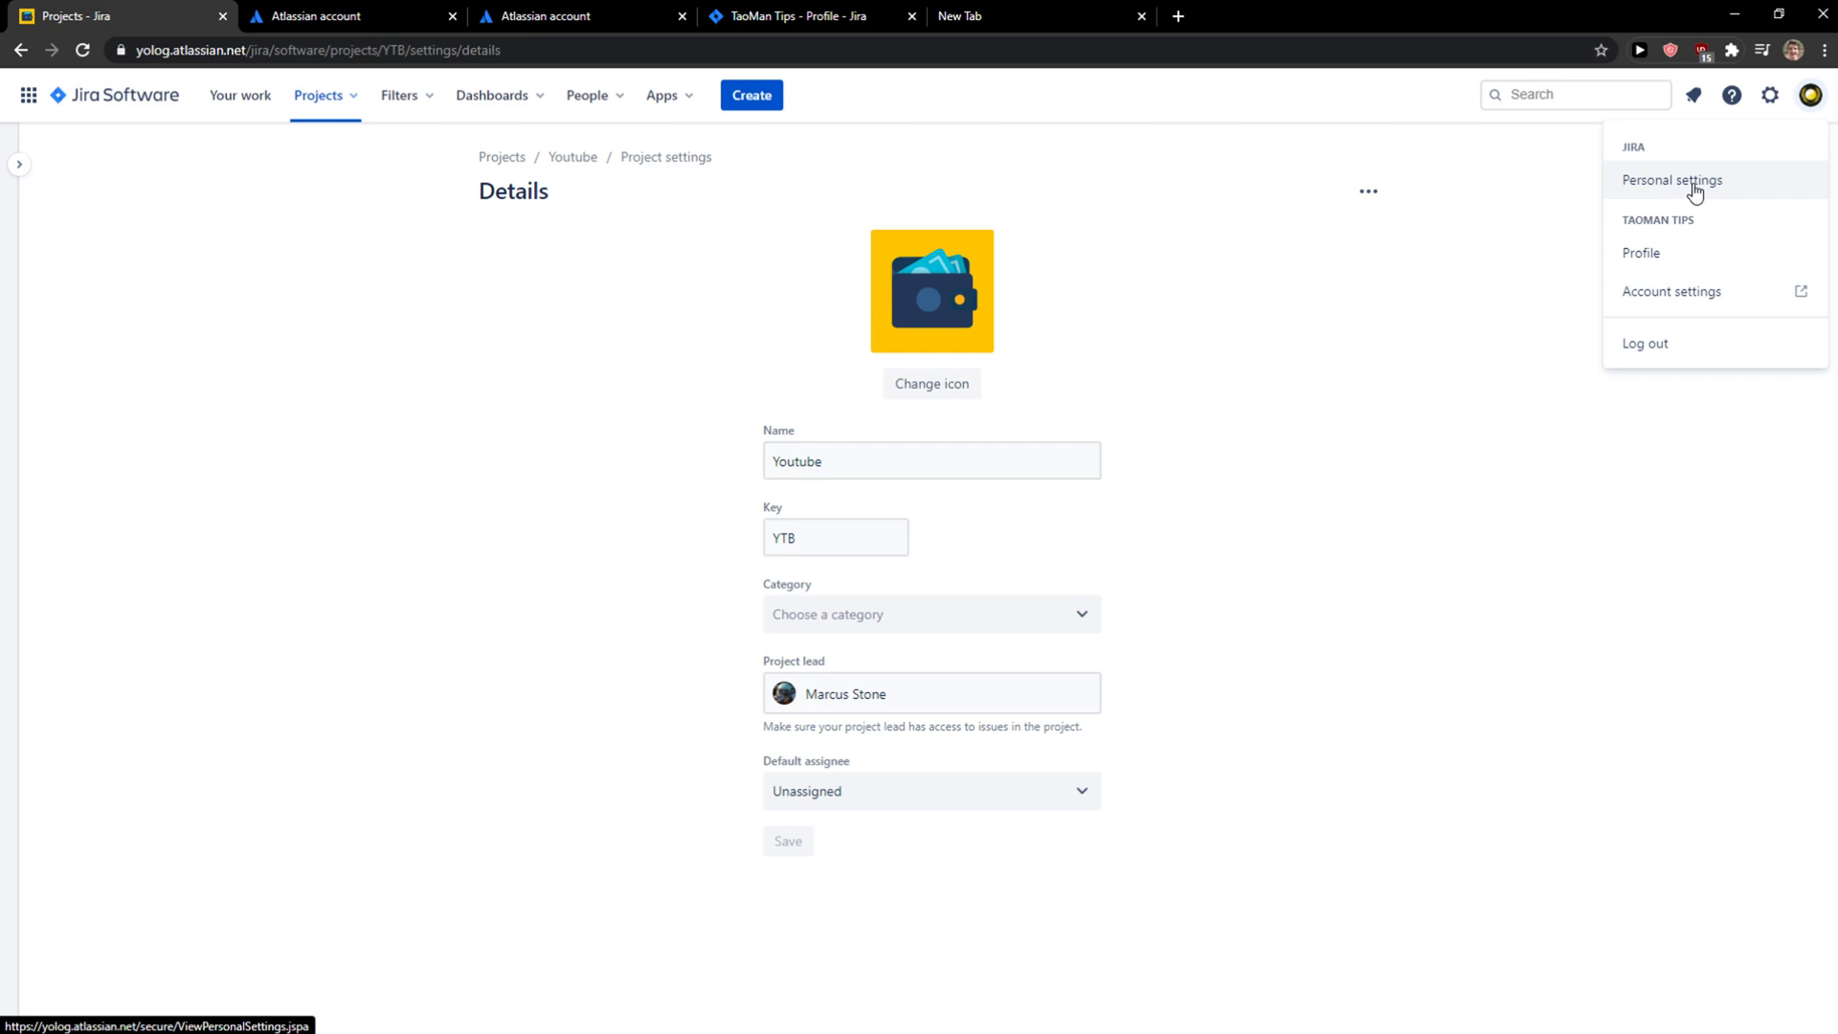
{"action": "left_click", "coordinate": [1640, 252]}
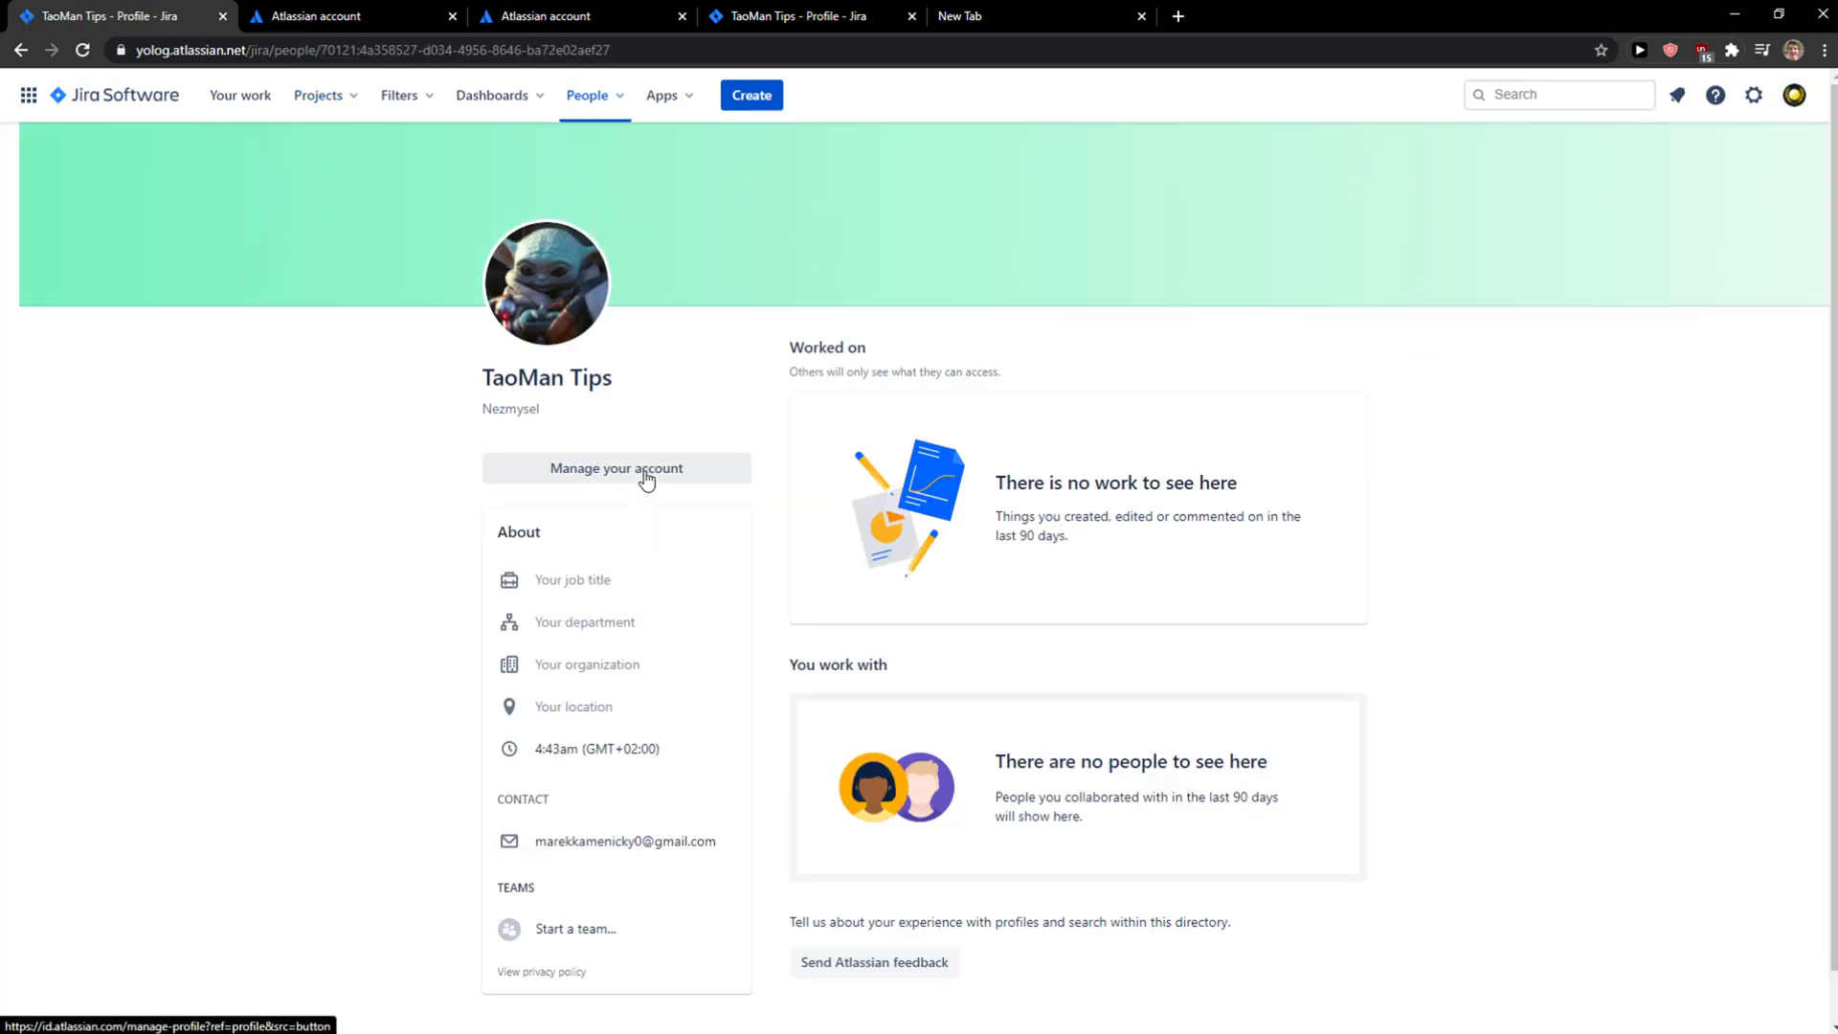
- Open Manage your account, view the Email settings, then the Connected apps page
{"action": "left_click", "coordinate": [616, 468]}
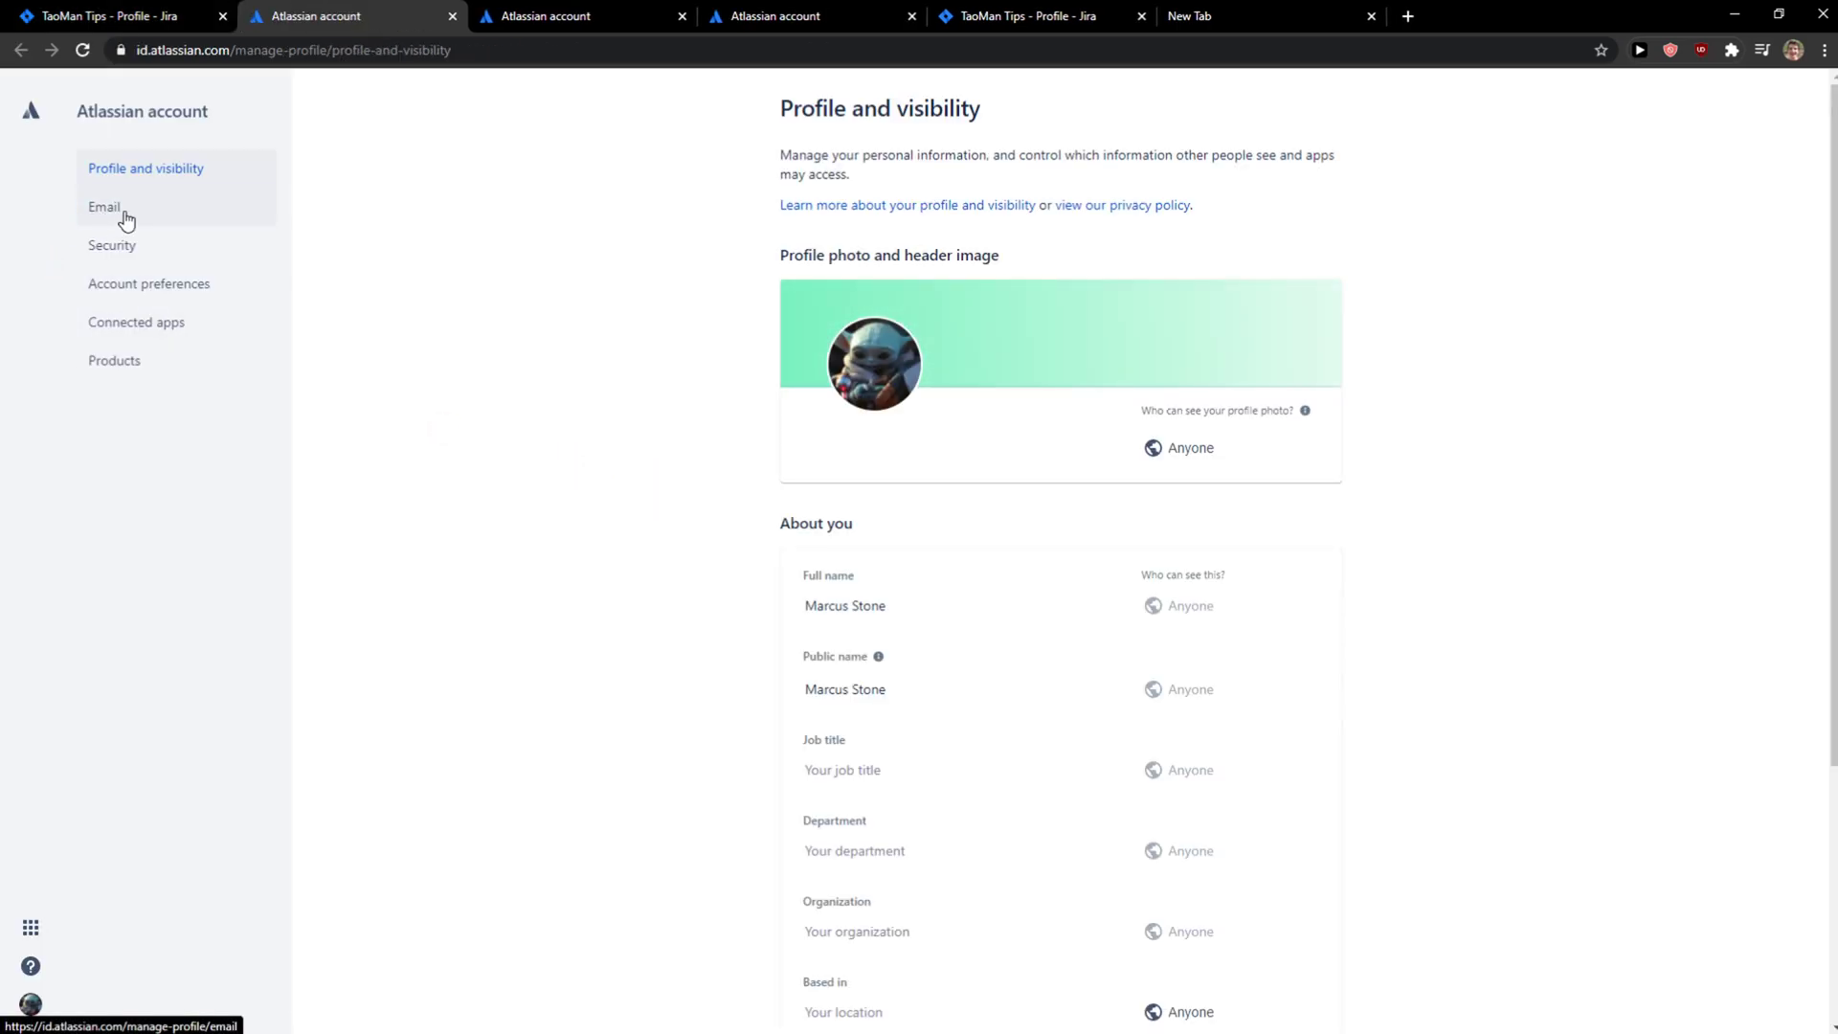
{"action": "left_click", "coordinate": [103, 206]}
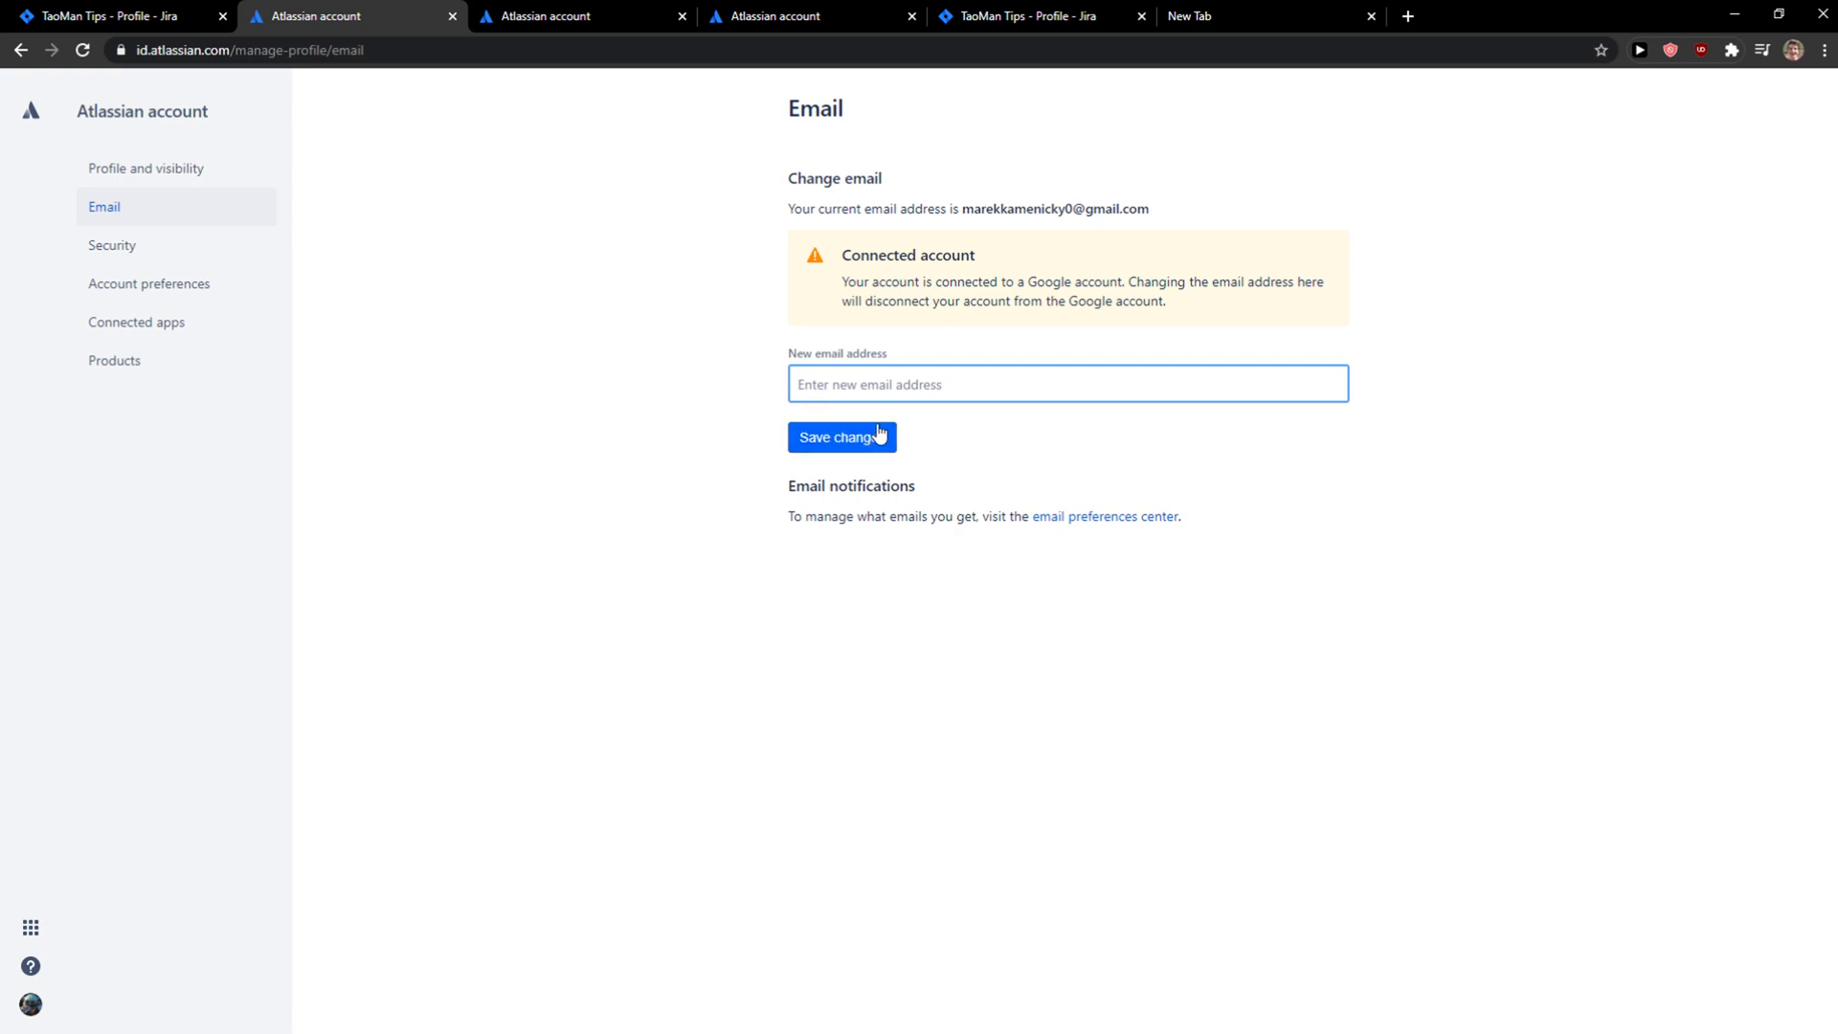
{"action": "mouse_move", "coordinate": [136, 322]}
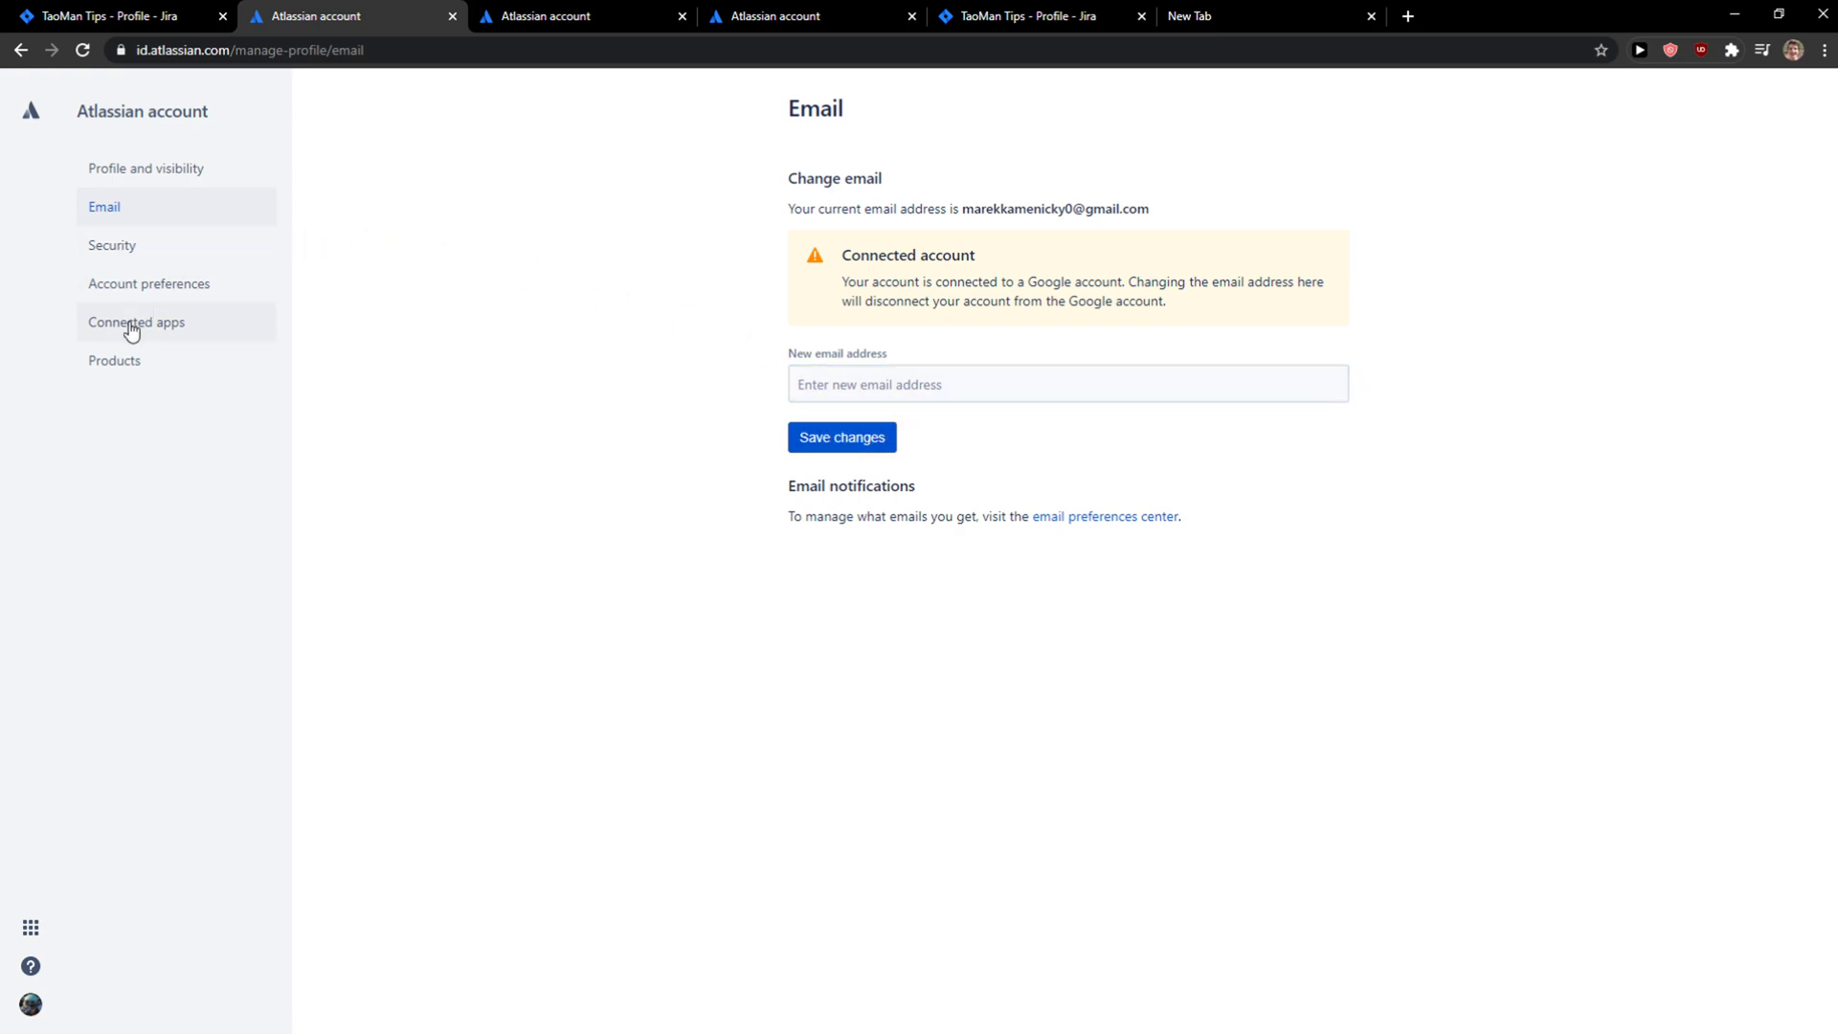
{"action": "left_click", "coordinate": [136, 323]}
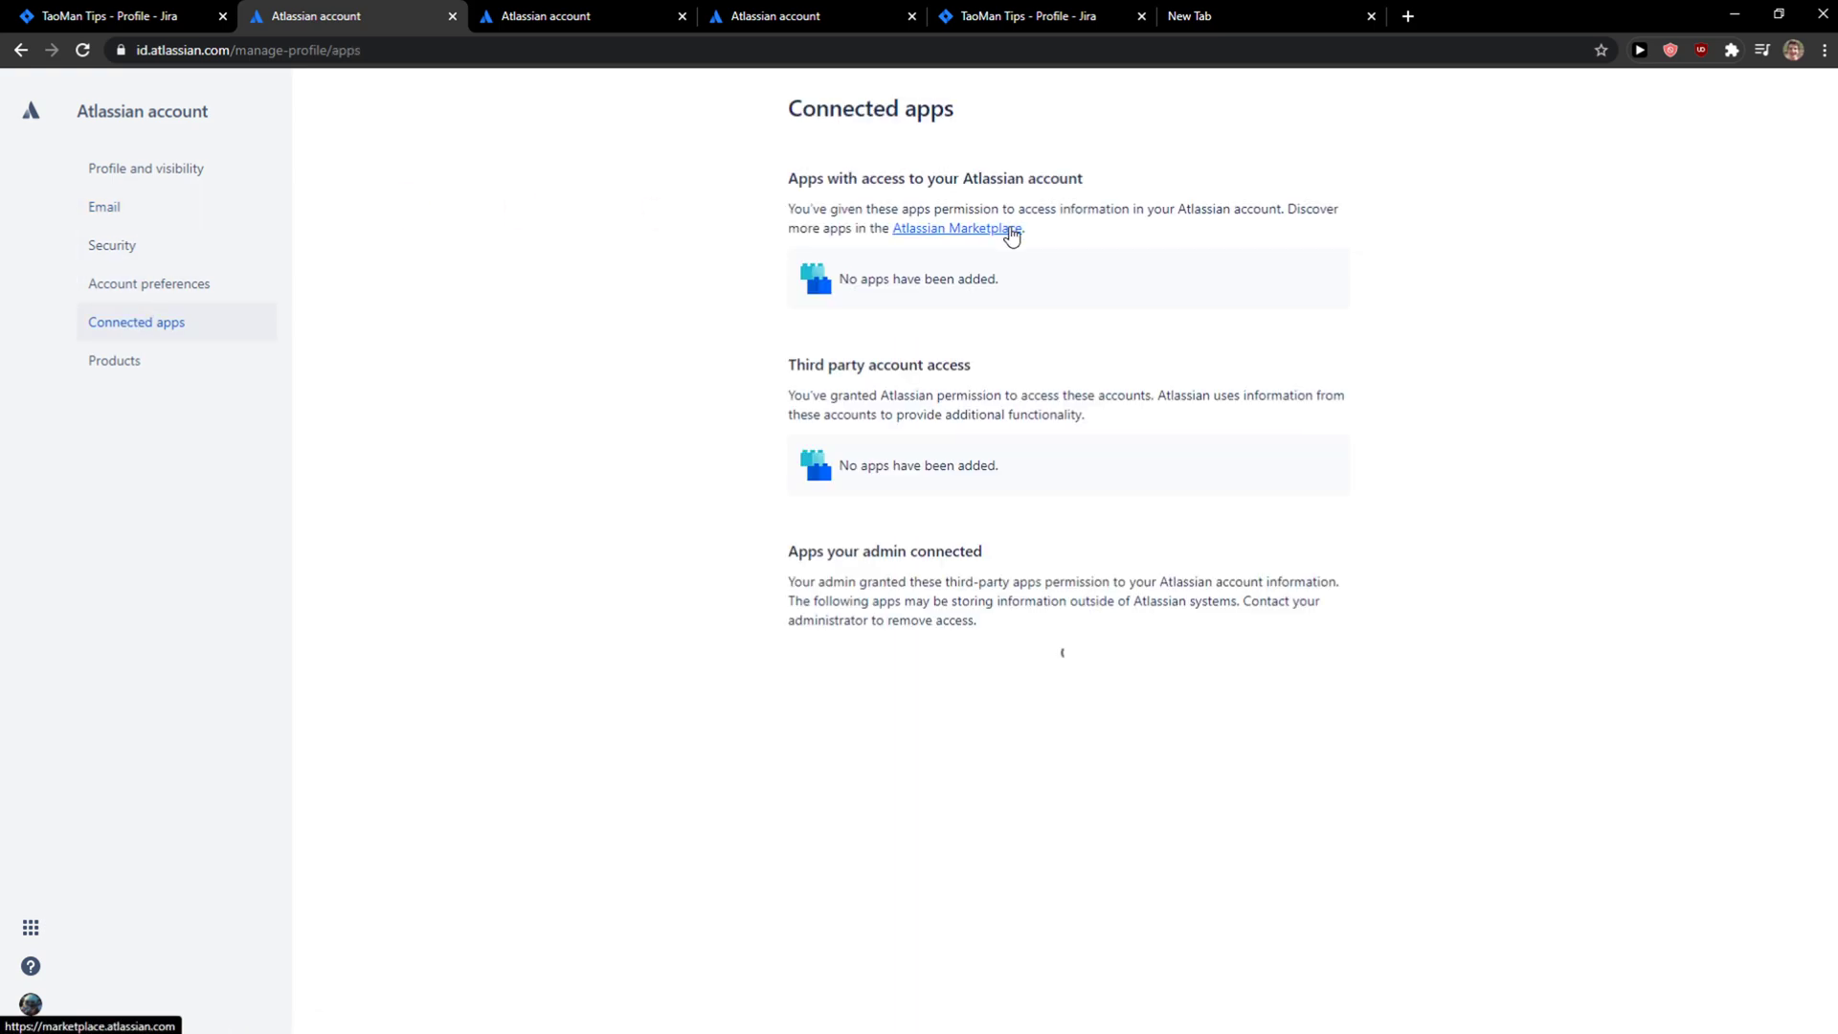
- Visit Atlassian Marketplace, return to profile and visibility, then switch back to the Jira profile
{"action": "left_click", "coordinate": [957, 228]}
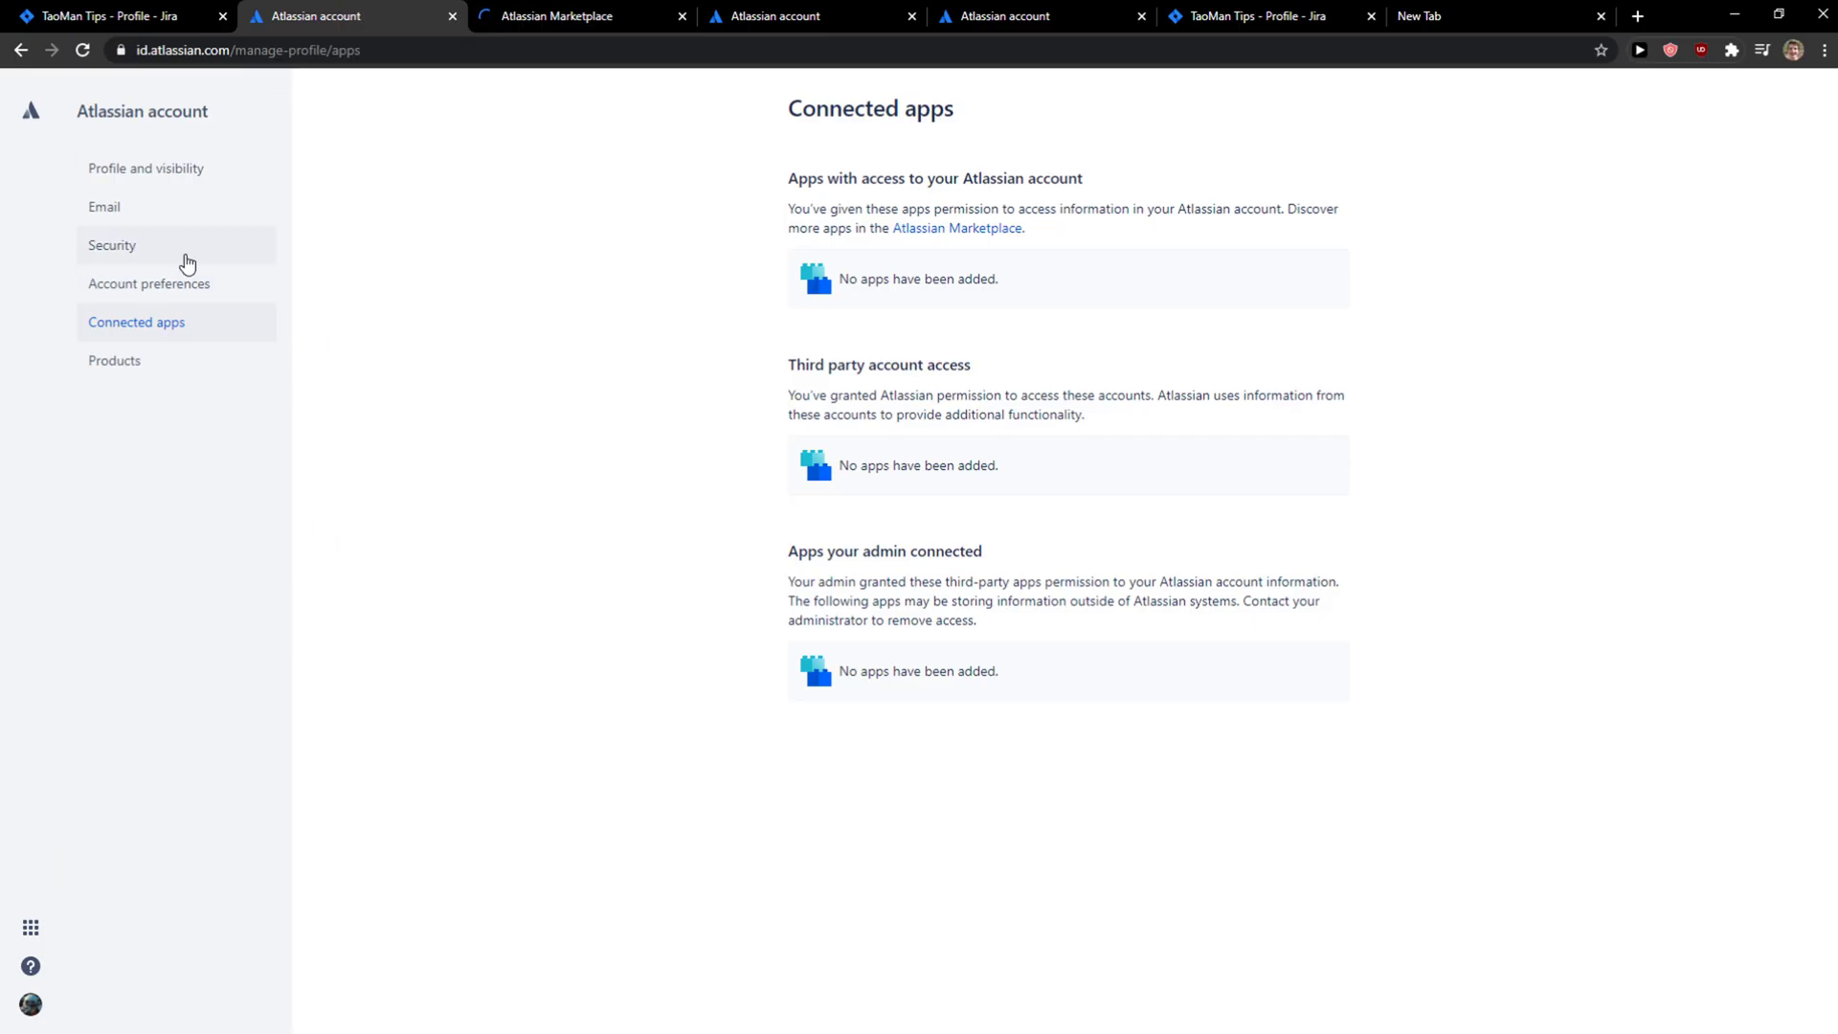
{"action": "left_click", "coordinate": [145, 168]}
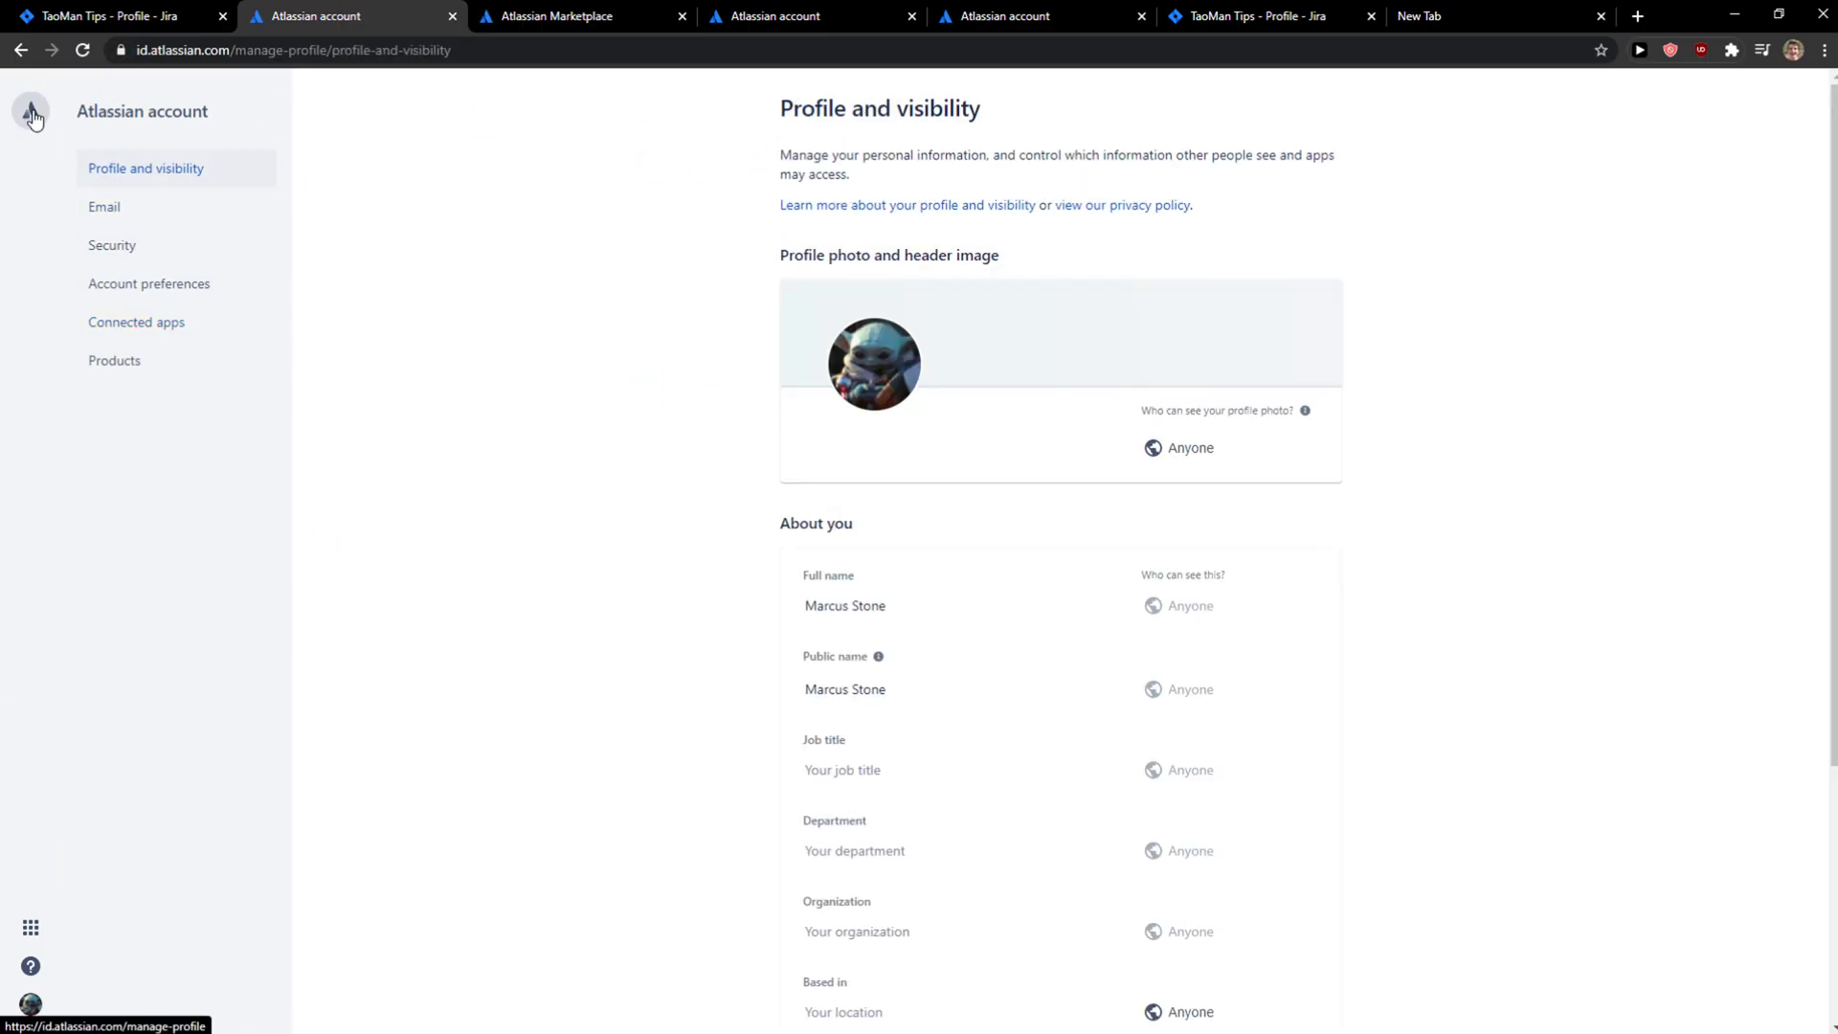
{"action": "left_click", "coordinate": [111, 16]}
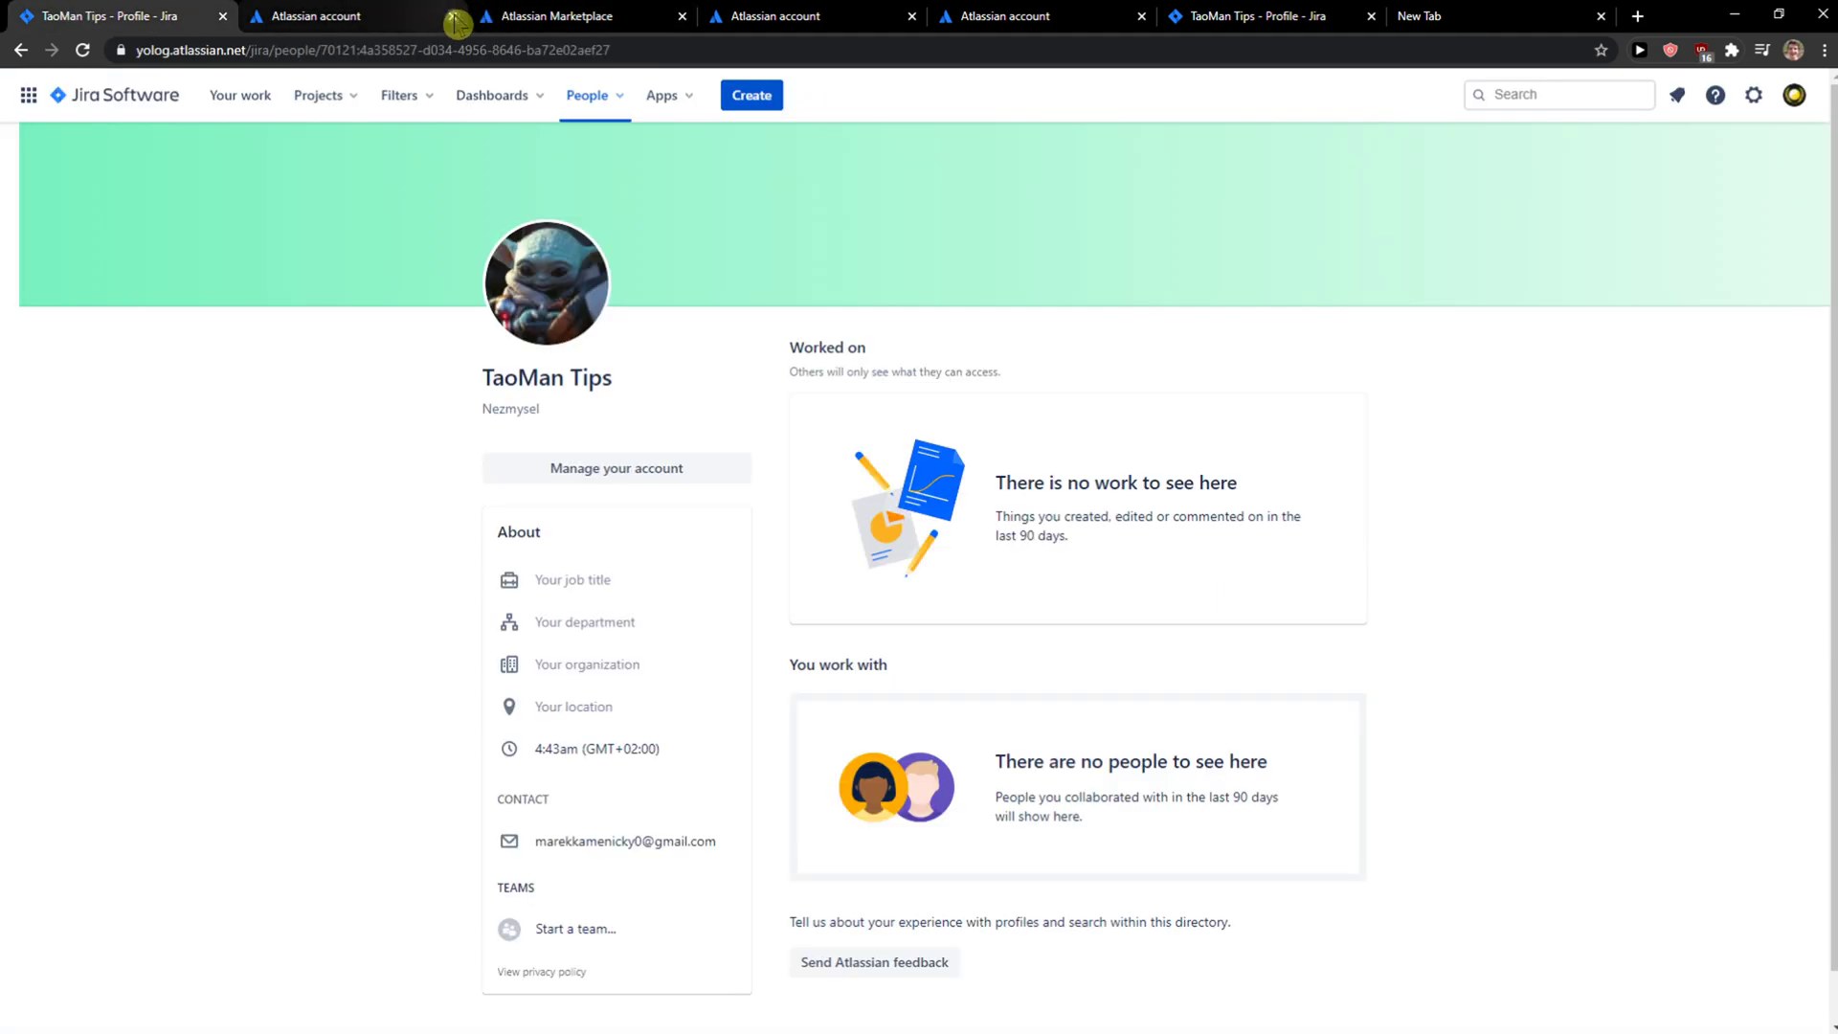